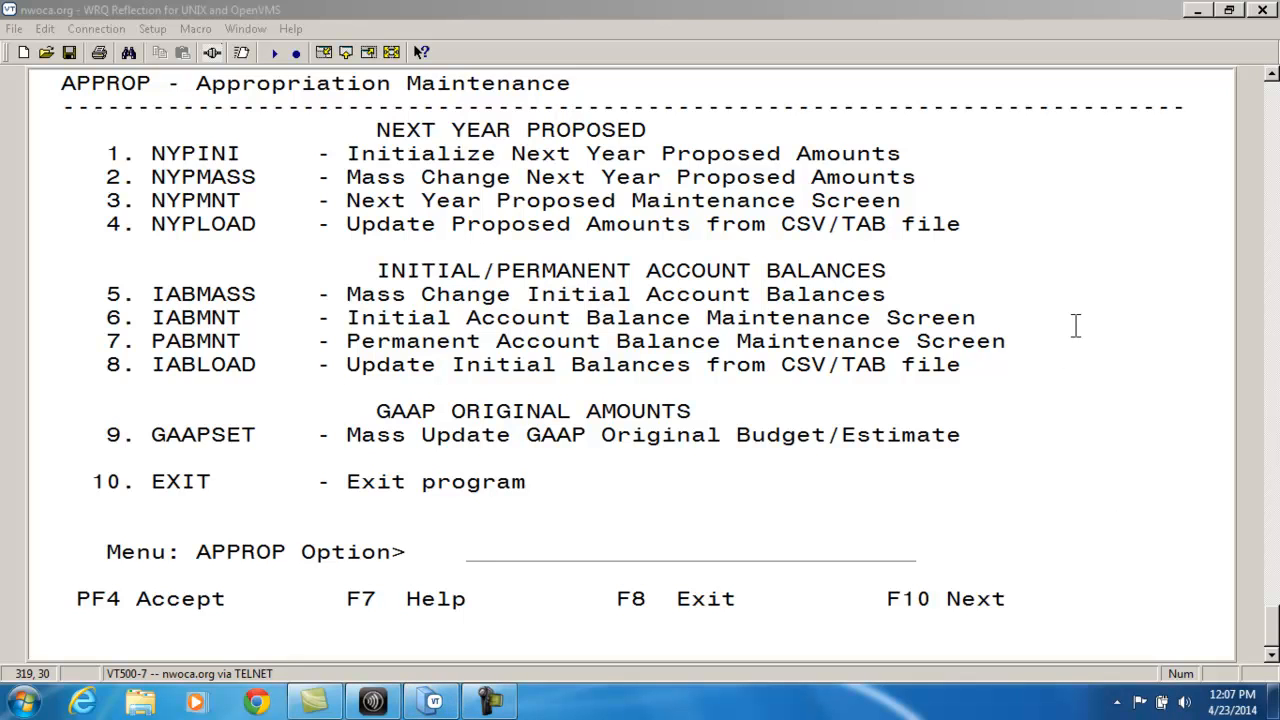
mouse_move(283, 150)
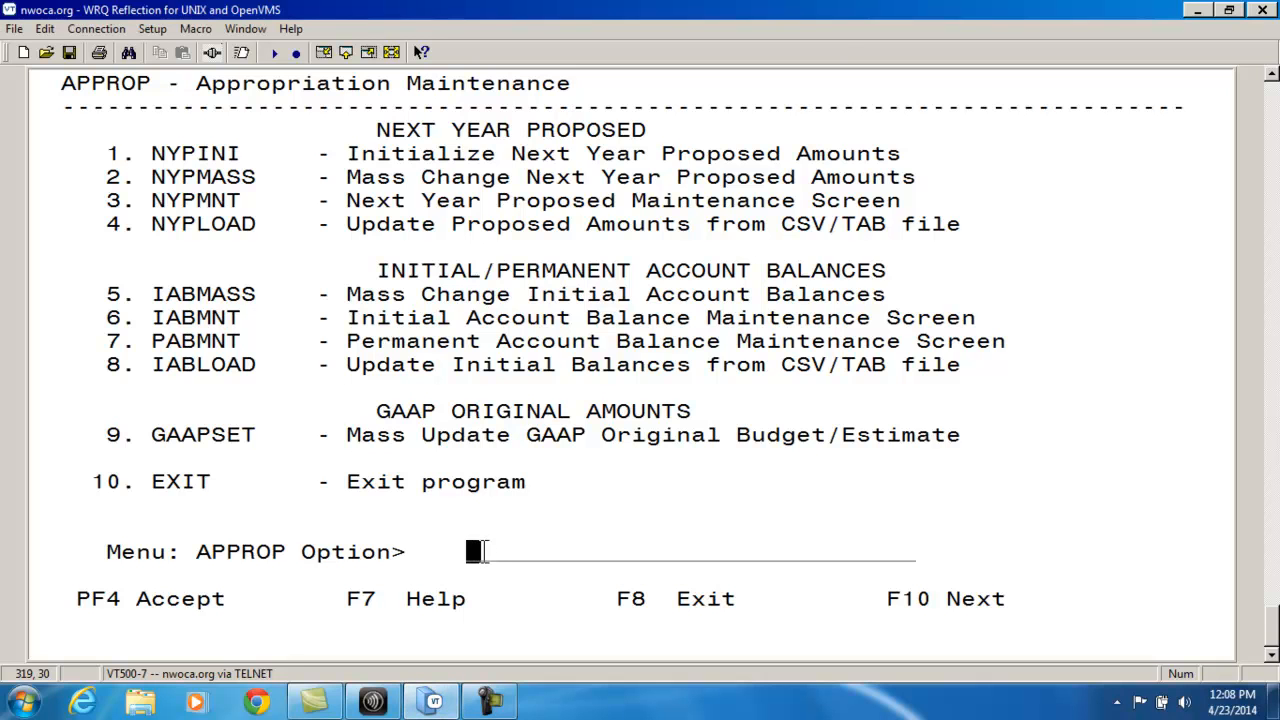
Open NYPINI with option 1 and set the first criteria row to wildcard W
type("1")
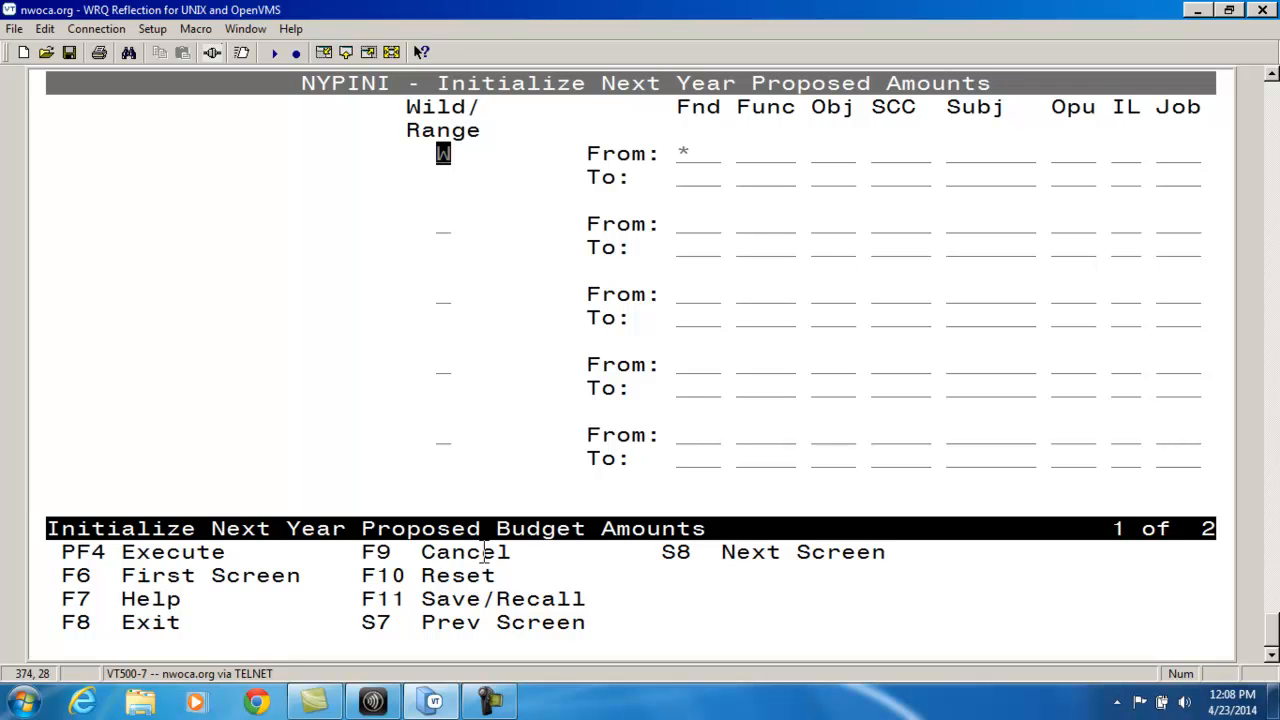
mouse_move(820, 290)
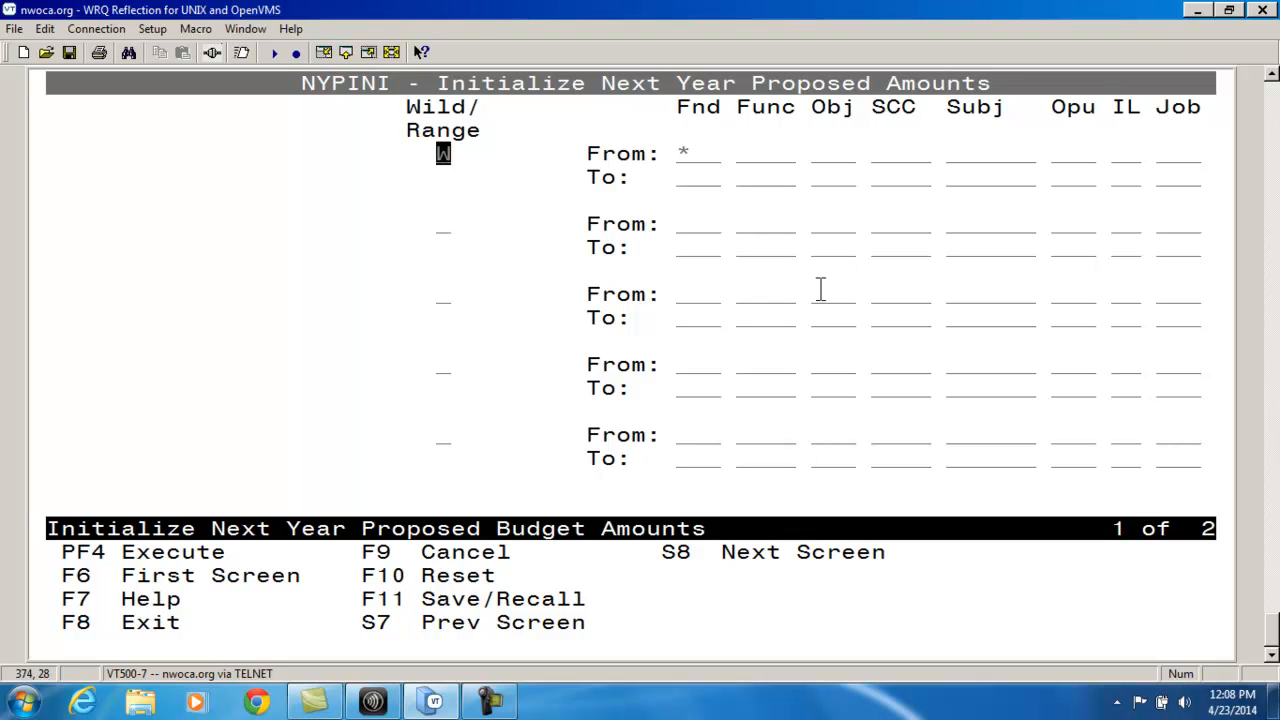
mouse_move(680, 215)
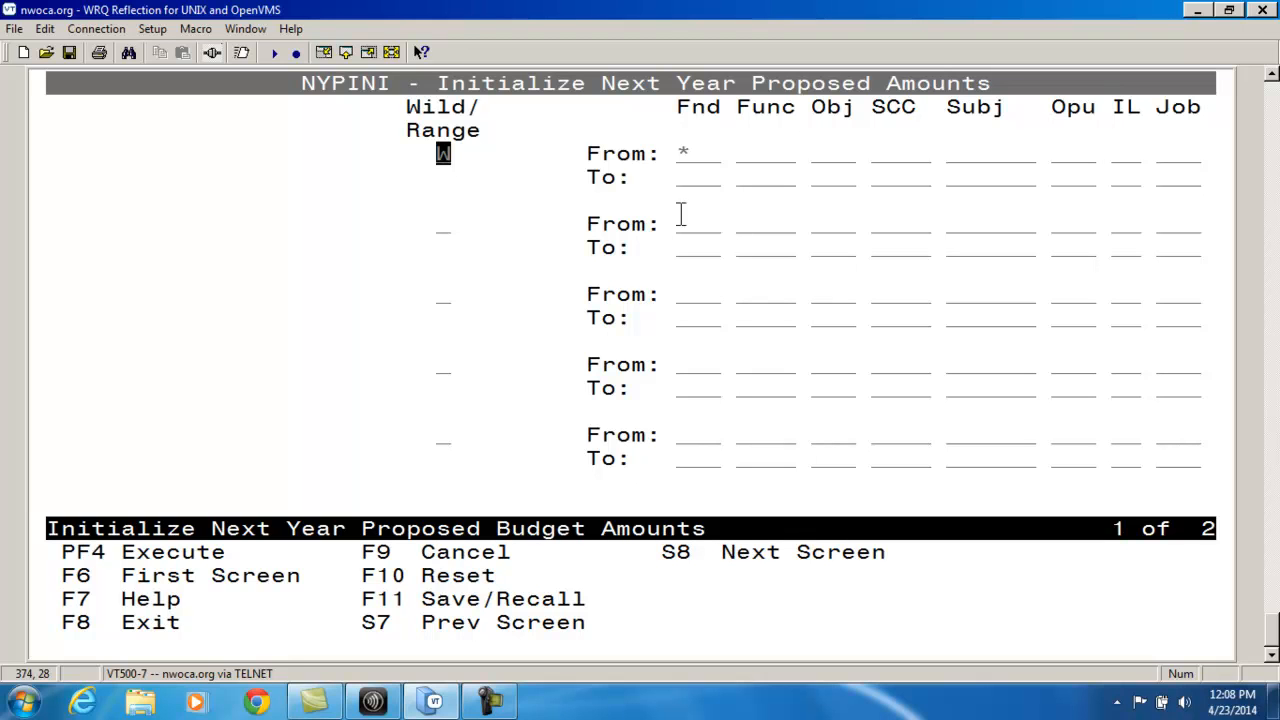
mouse_move(528, 163)
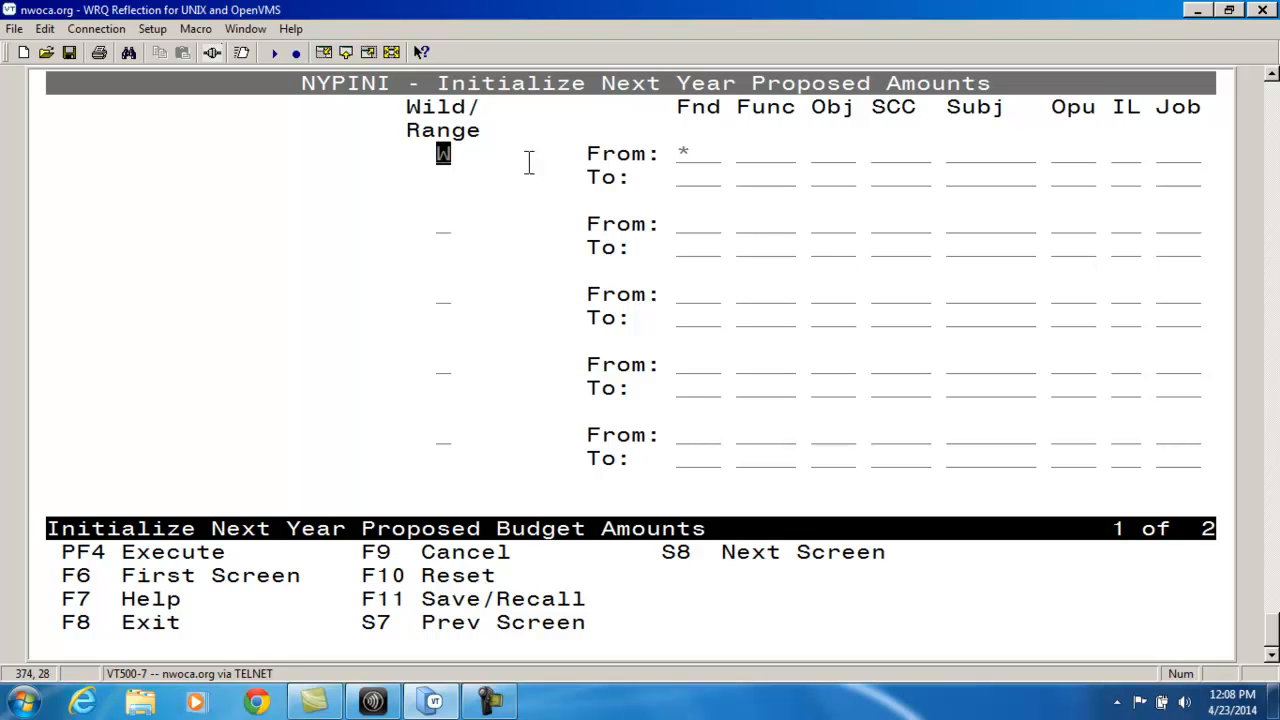
type("W")
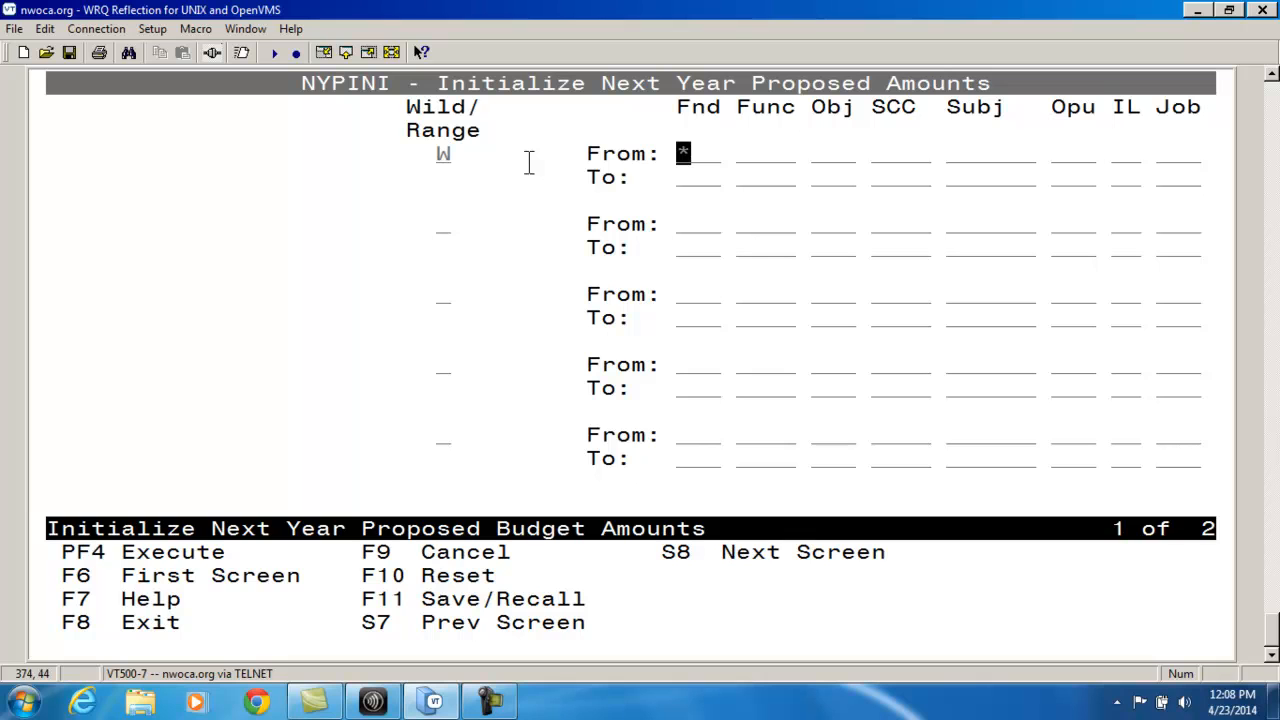
Replace the mistyped fund 006 with * to select all funds
type("006")
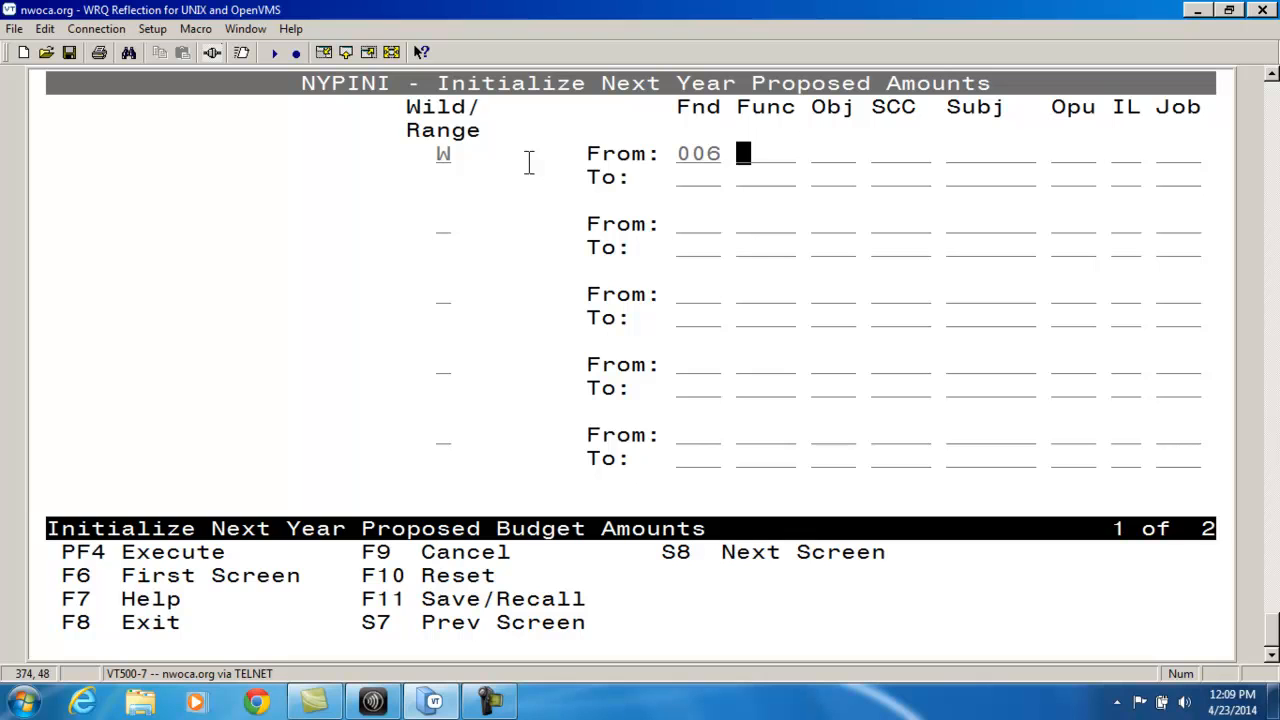
key("BackSpace")
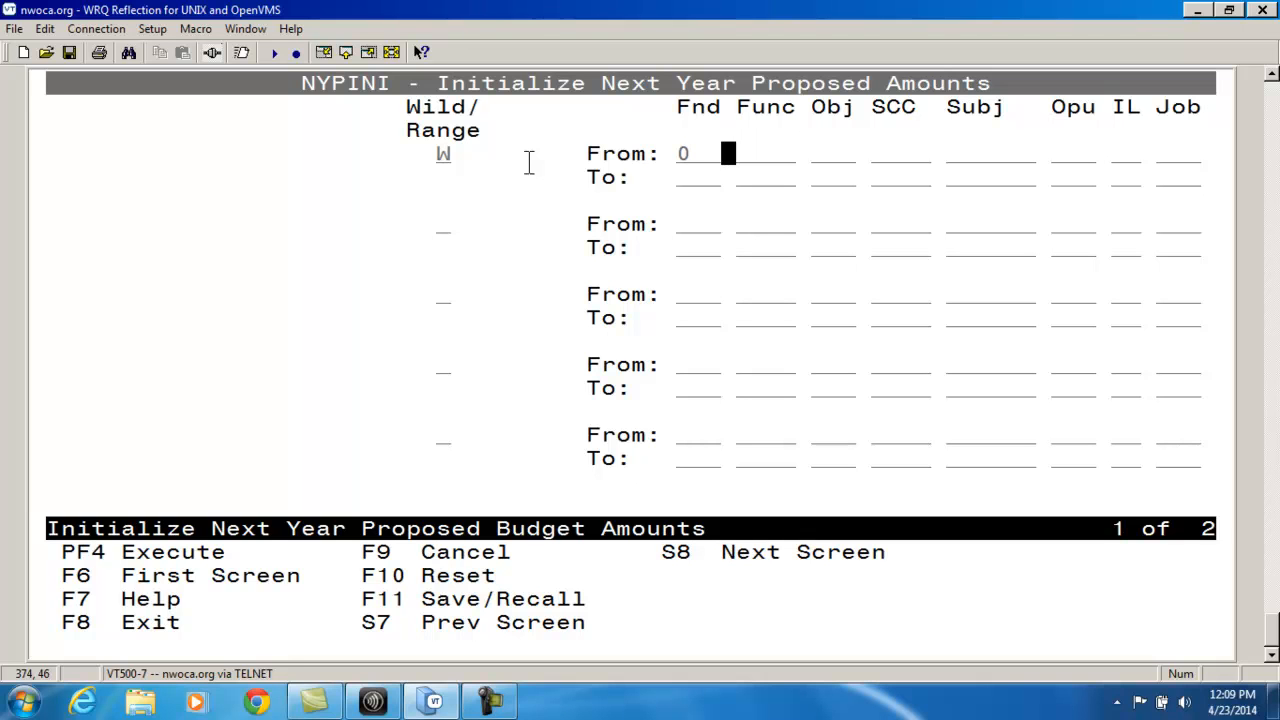
key("BackSpace")
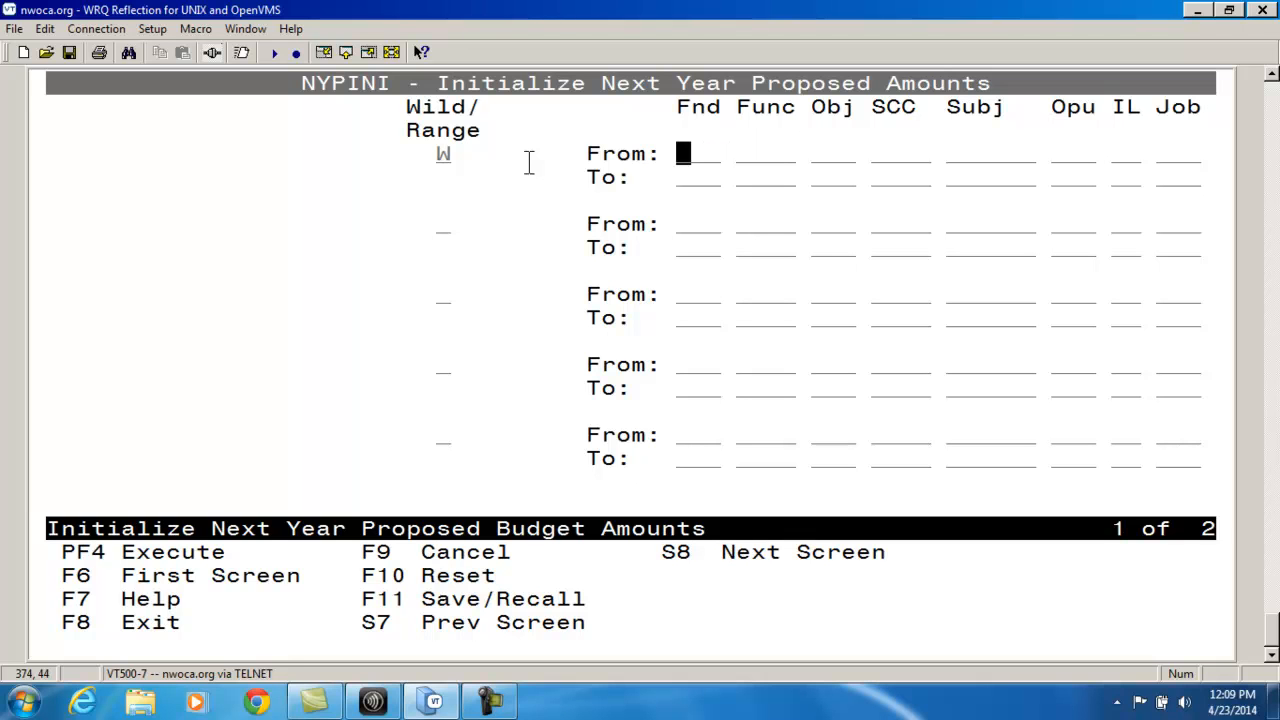
type("*")
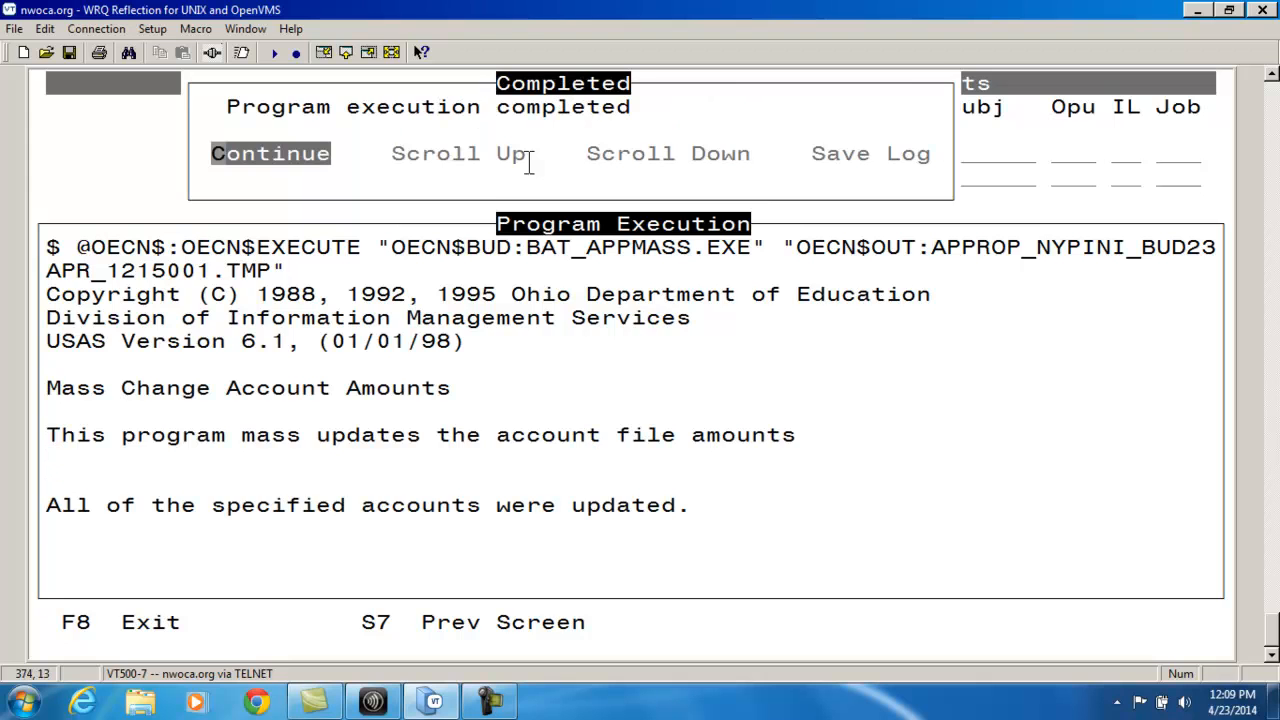
Acknowledge the NYPINI 'Program execution completed' message
left_click(270, 153)
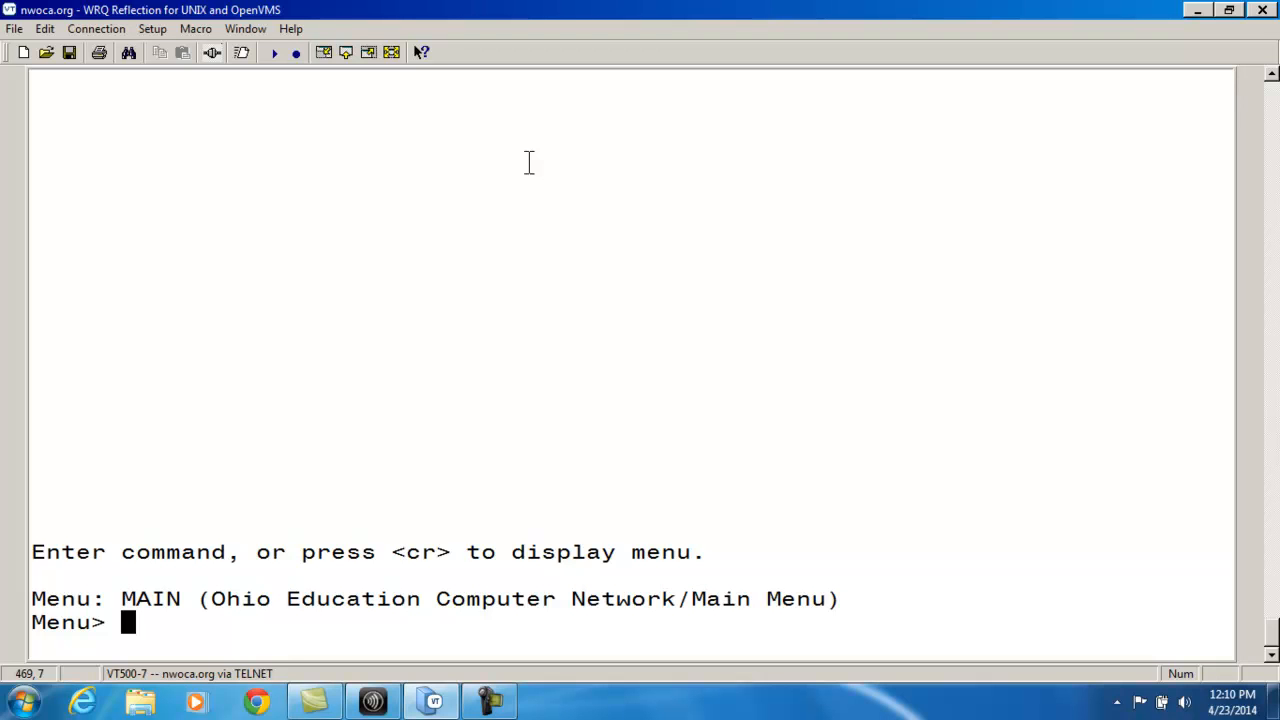
Enter 'budwrk' at the OECN Main Menu prompt
type("budwrk")
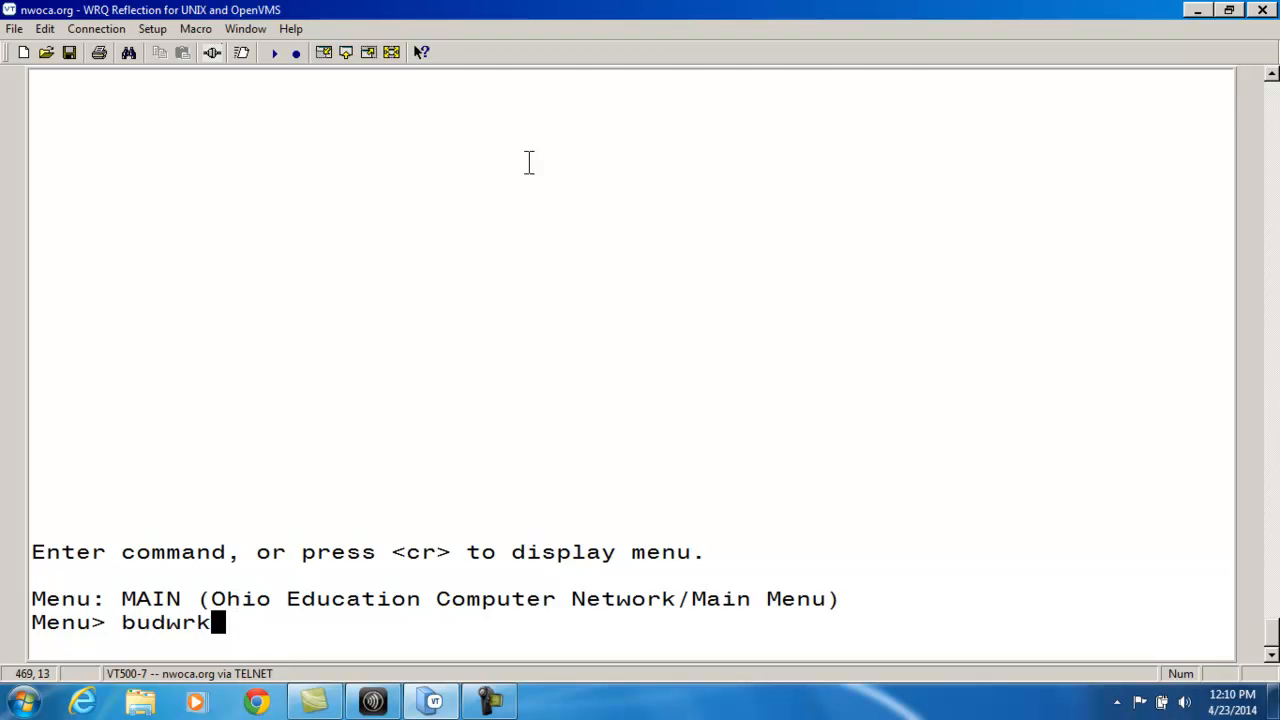